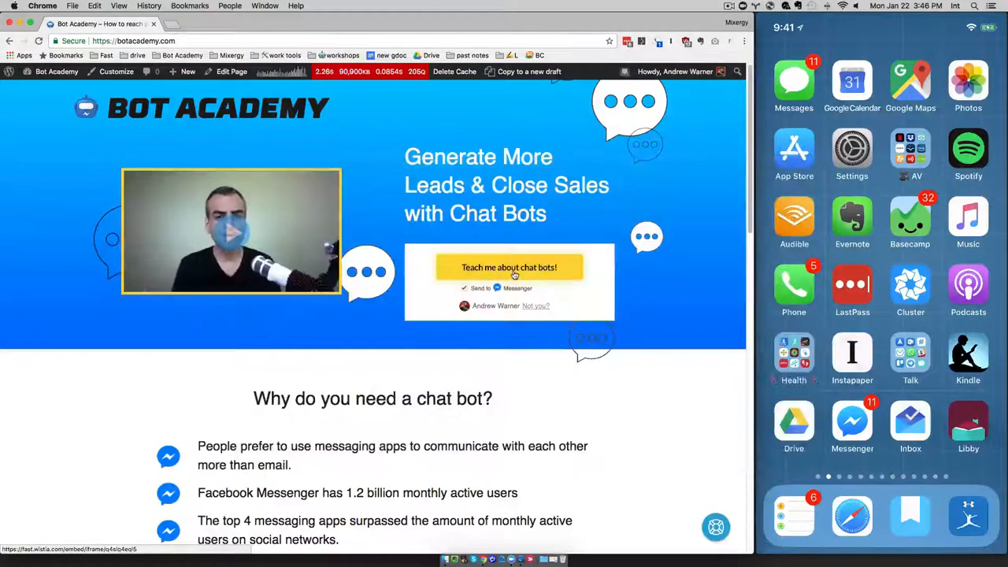
# Bring the QuickTime Player recording window forward beside the Chrome Bot Academy page
pyautogui.click(509, 267)
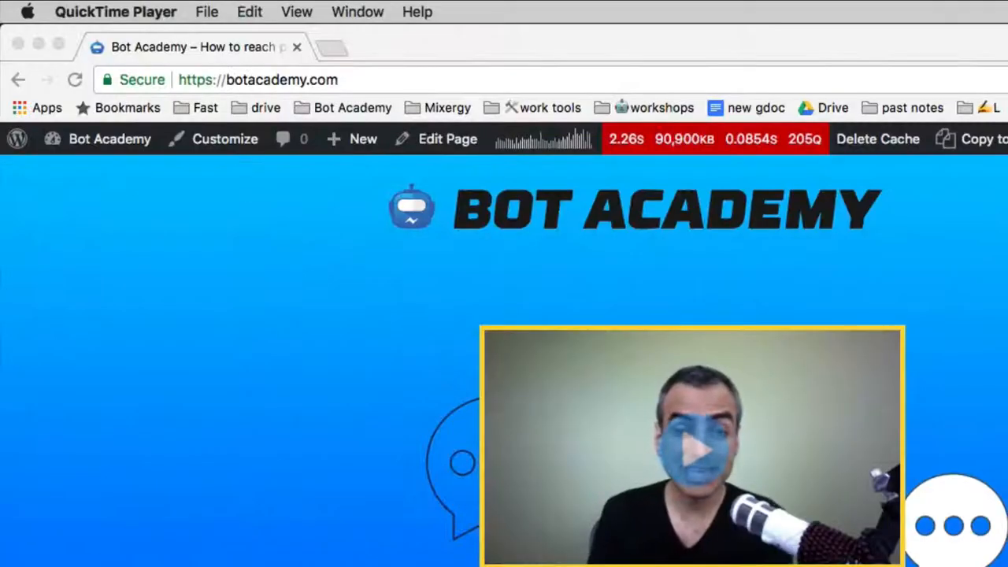
# Reveal the movie recording's source list with CamTwist and the available microphones
pyautogui.click(206, 12)
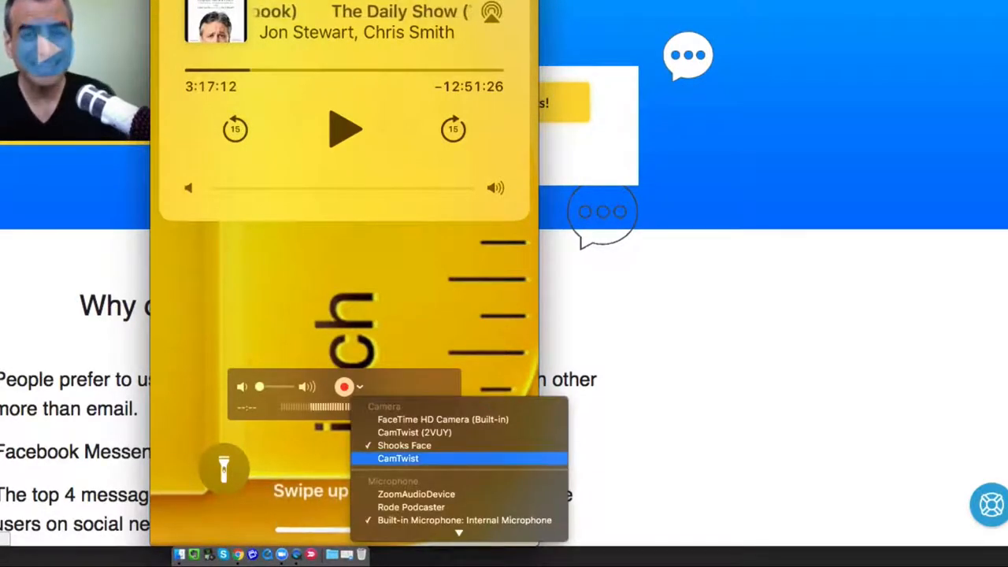
# Switch the recording's camera to FaceTime HD Camera (Built-in) and confirm the choice
pyautogui.click(396, 458)
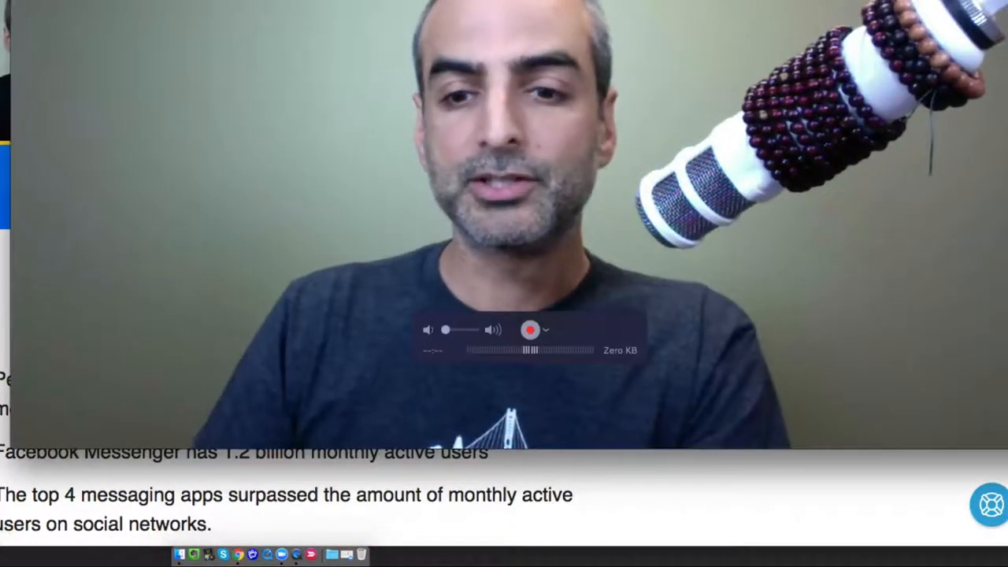
pyautogui.click(549, 331)
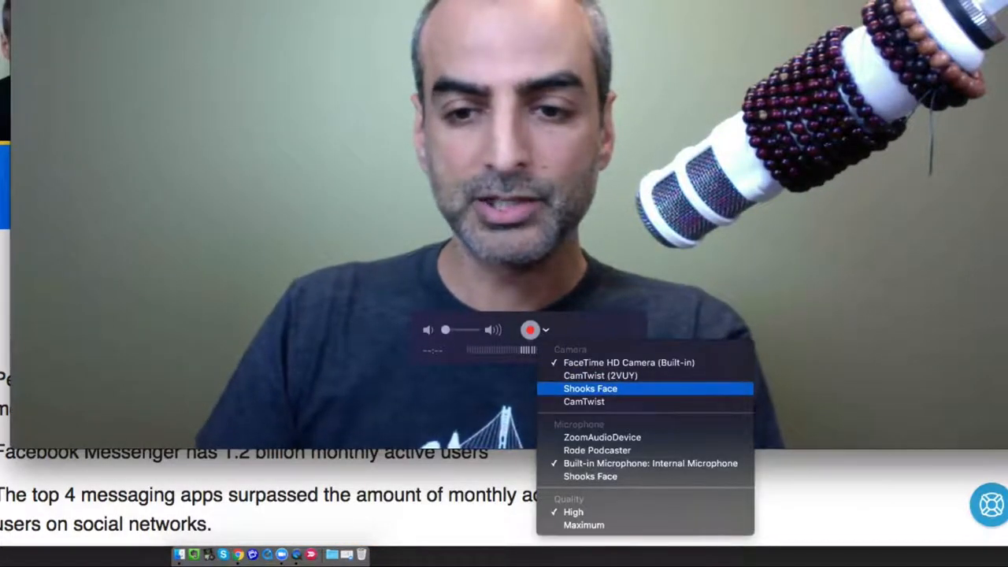
pyautogui.click(590, 387)
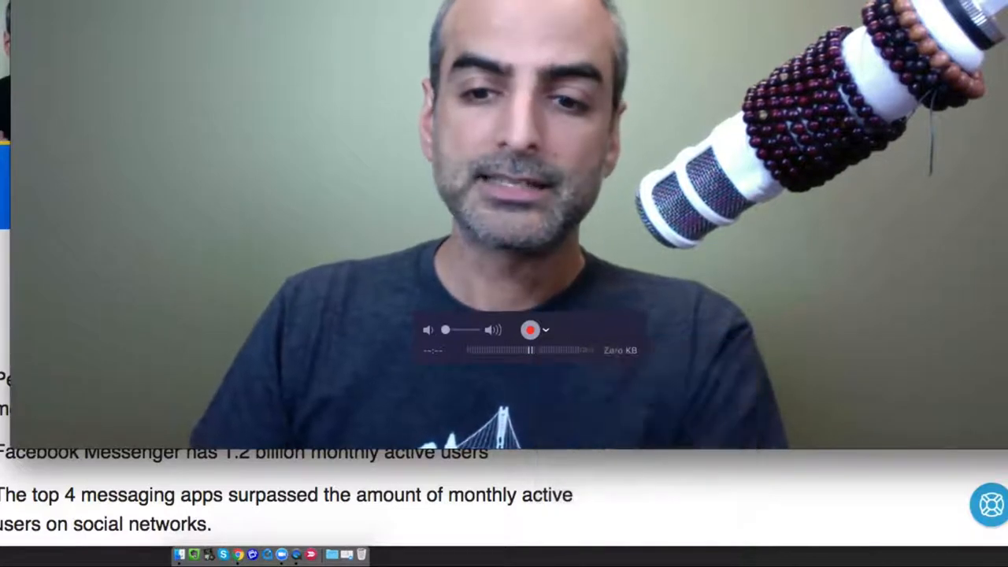